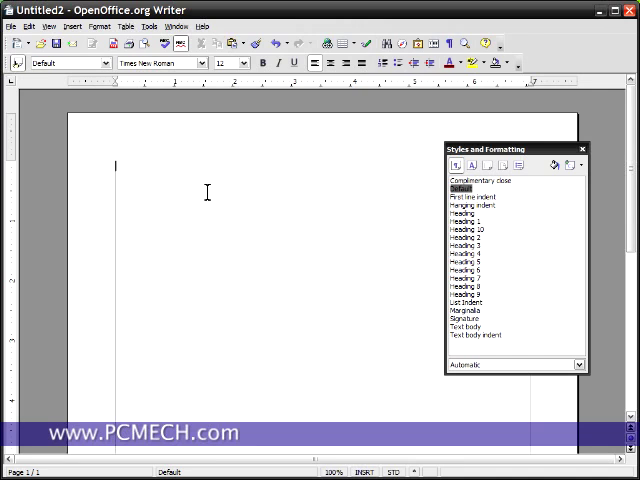
type("Www.pcmech.com")
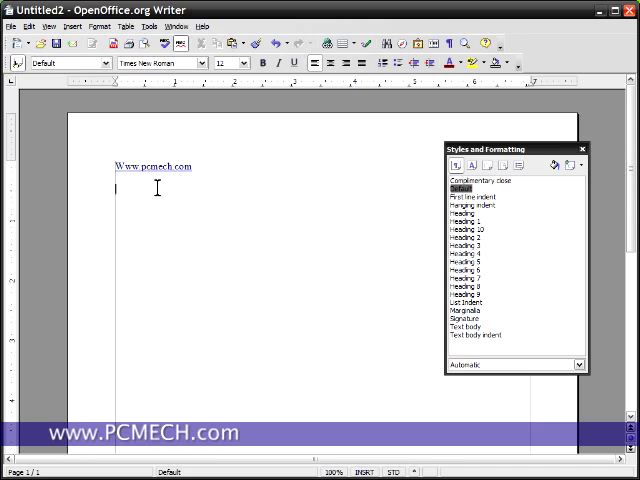
type("www.google.com")
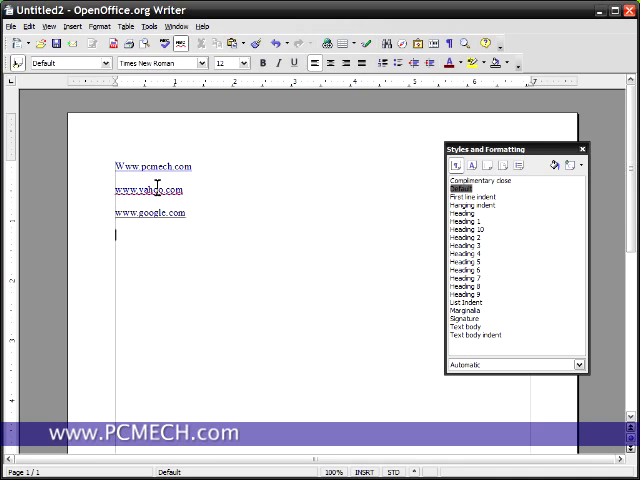
type("www.microsoft.com")
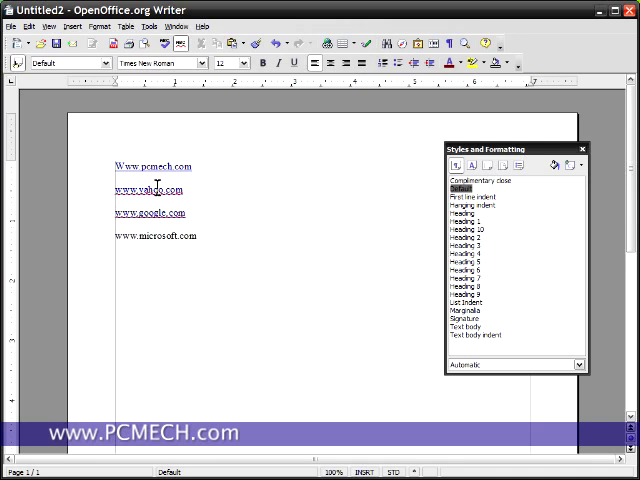
type("www.apple.com")
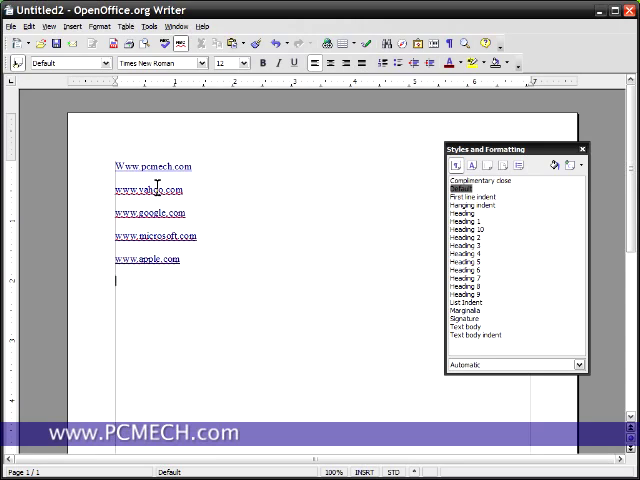
type("www.logitech.com")
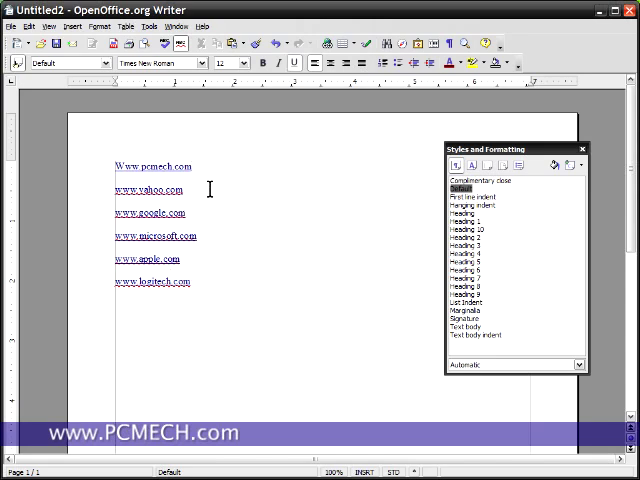
left_click(172, 166)
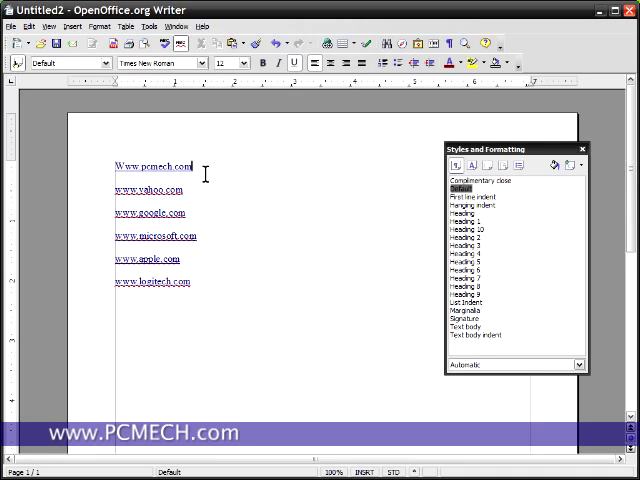
double_click(150, 164)
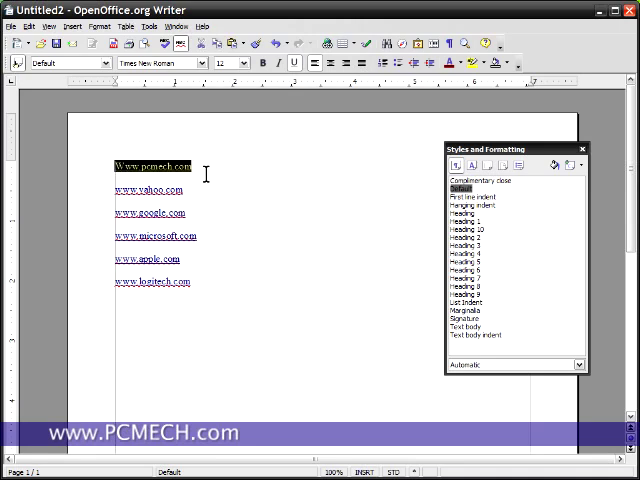
left_click(96, 26)
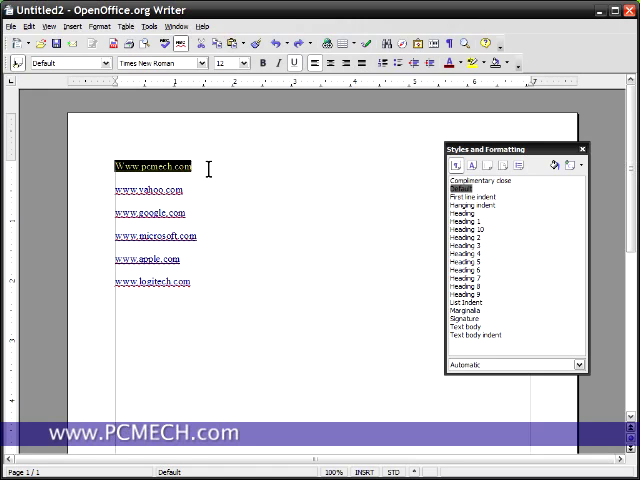
left_click(192, 64)
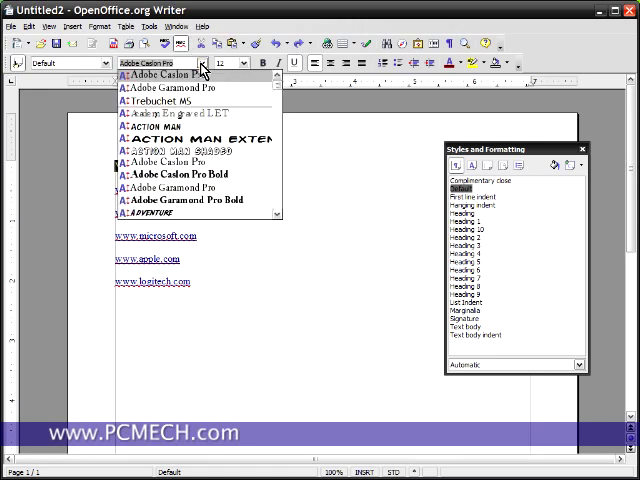
left_click(166, 88)
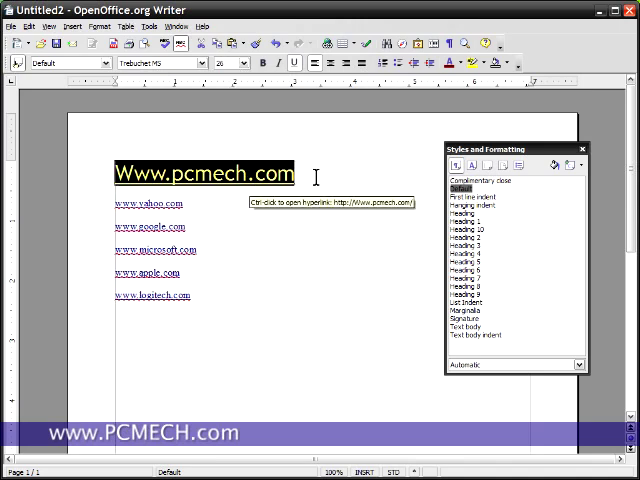
left_click(96, 26)
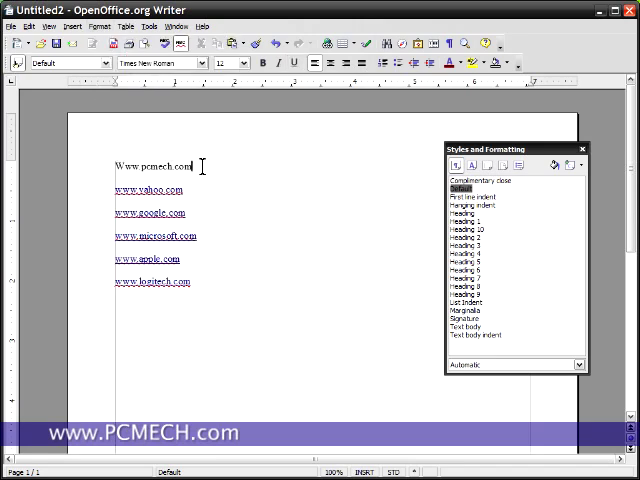
mouse_move(240, 158)
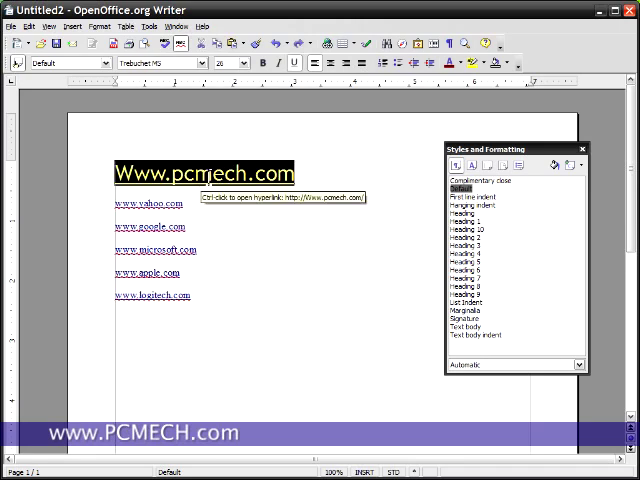
left_click(96, 28)
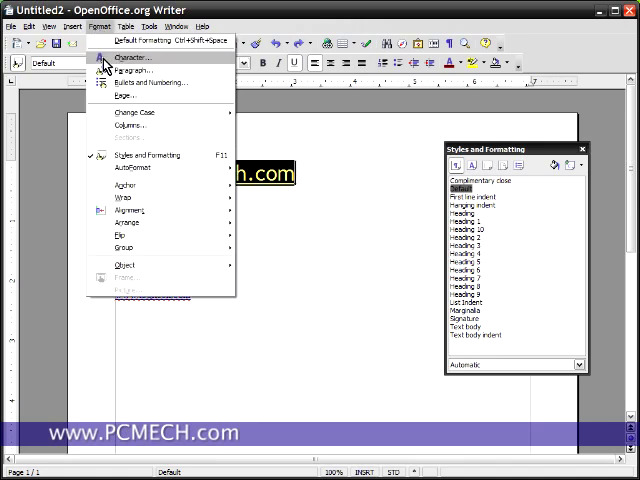
right_click(204, 170)
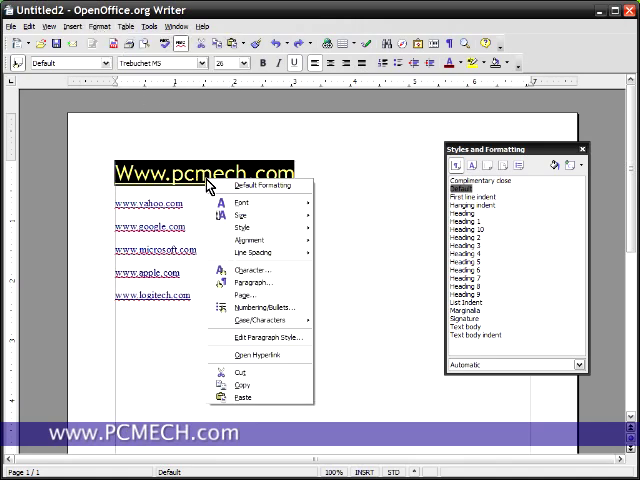
mouse_move(256, 270)
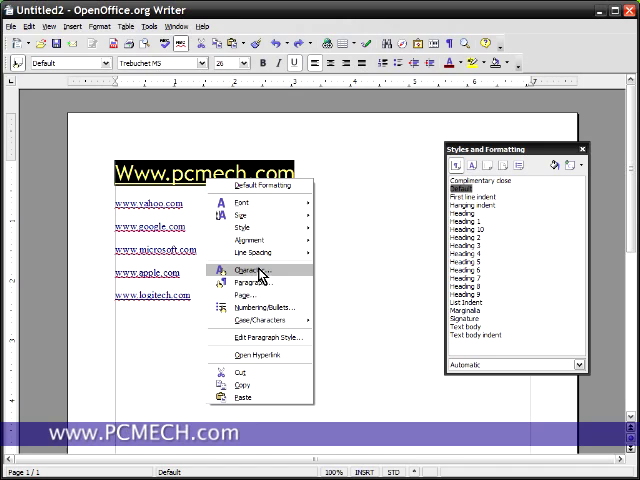
left_click(246, 270)
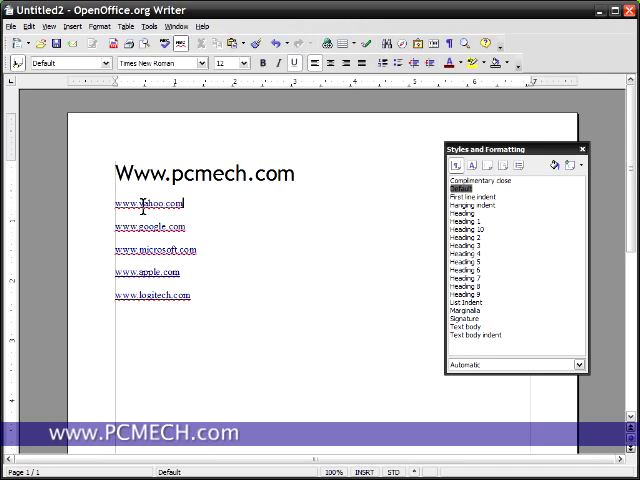
right_click(144, 204)
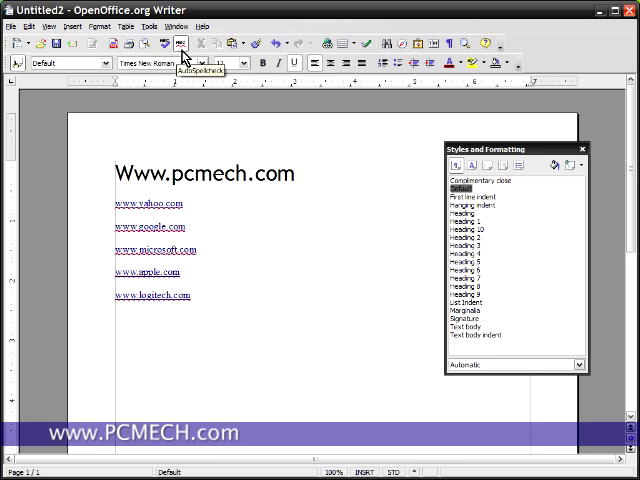
mouse_move(178, 54)
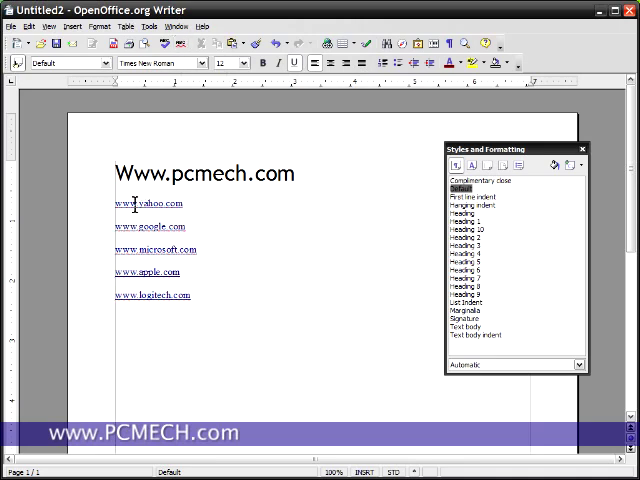
right_click(136, 204)
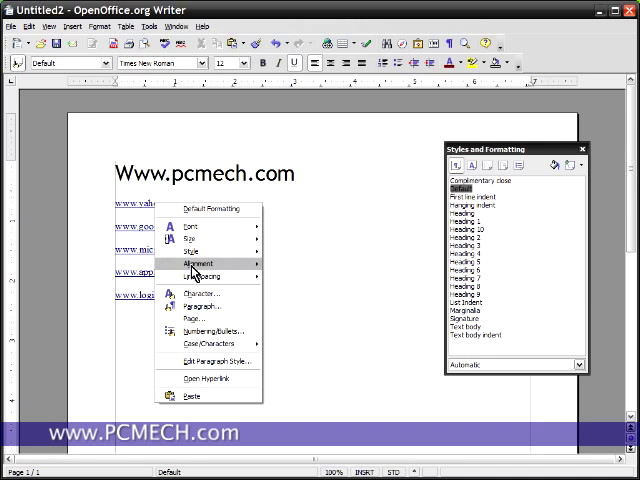
left_click(196, 292)
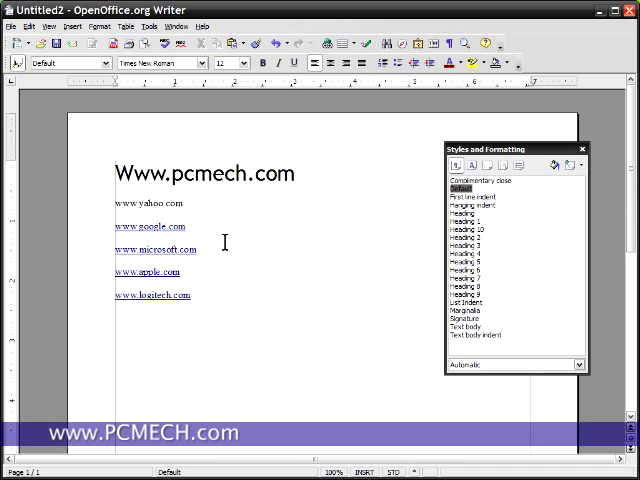
In AutoCorrect Options, switch off URL Recognition and confirm
left_click(148, 26)
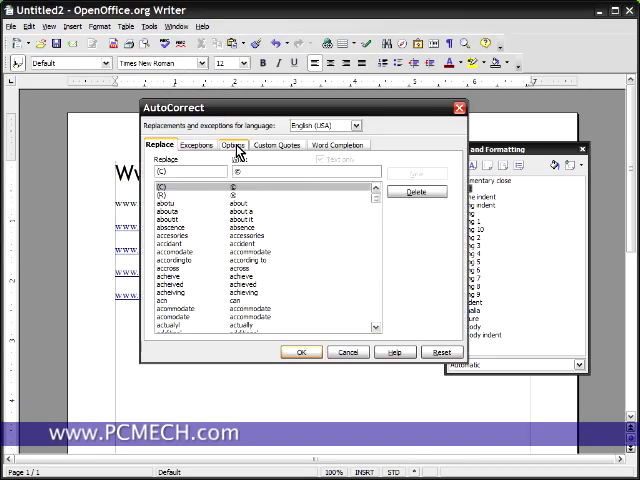
left_click(232, 144)
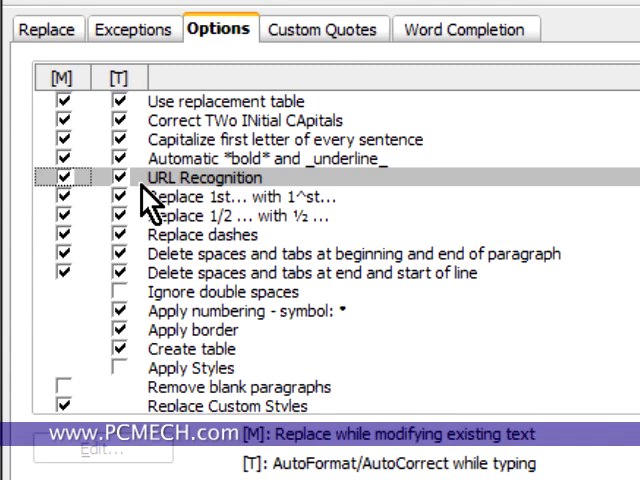
mouse_move(56, 84)
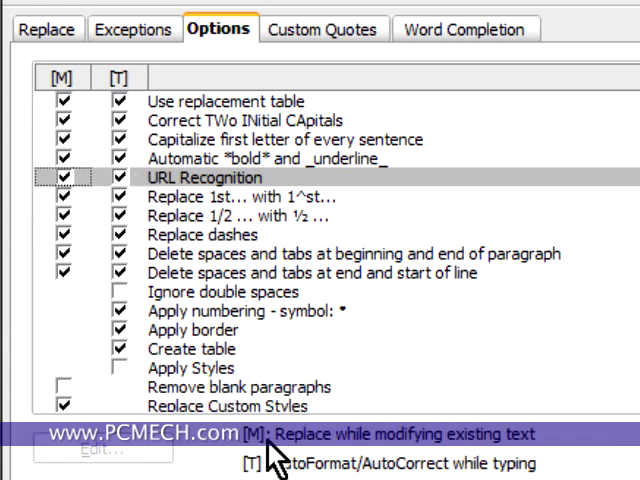
mouse_move(490, 456)
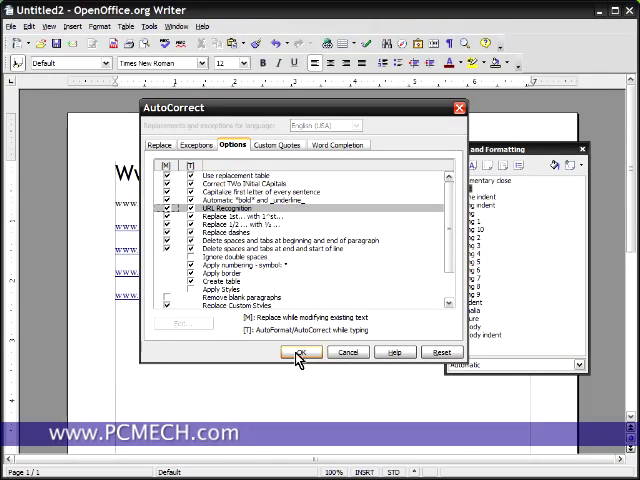
left_click(304, 352)
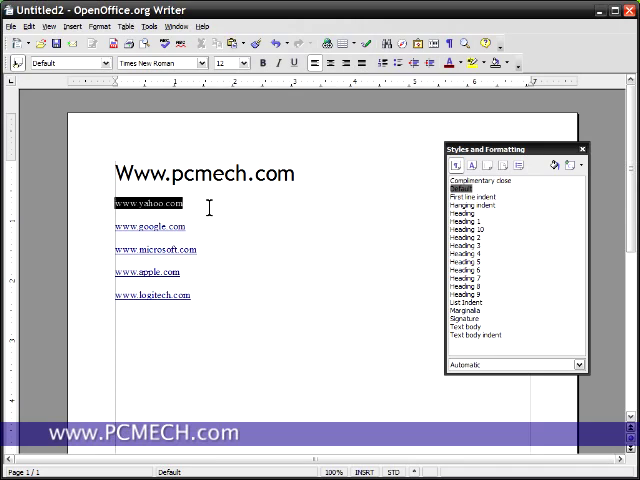
right_click(150, 204)
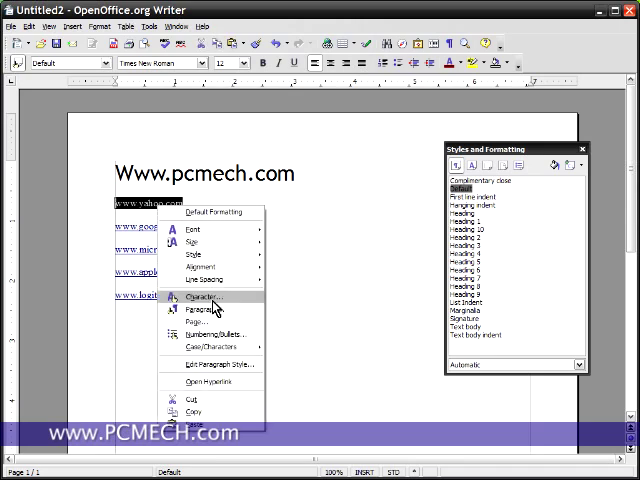
left_click(200, 296)
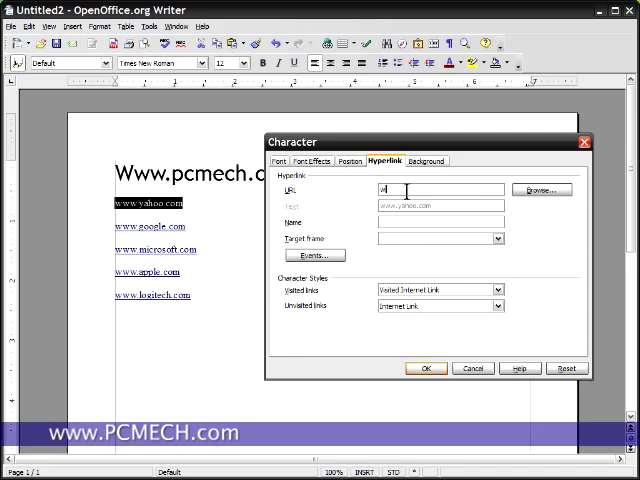
type("www.yahoo.com")
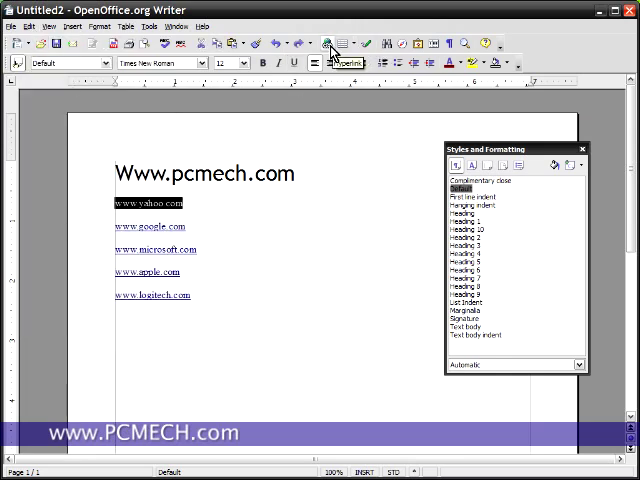
left_click(332, 44)
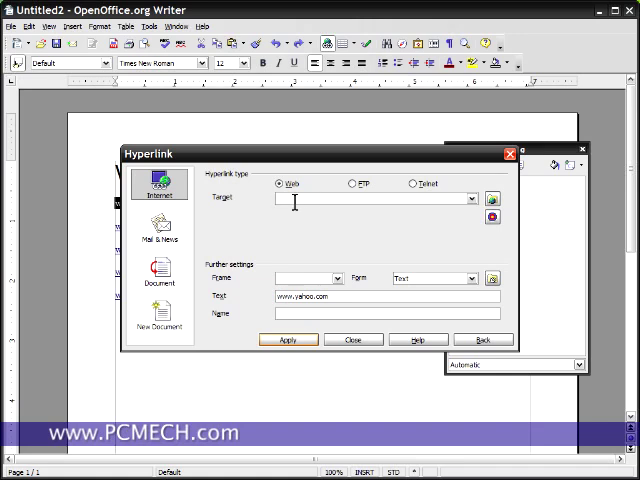